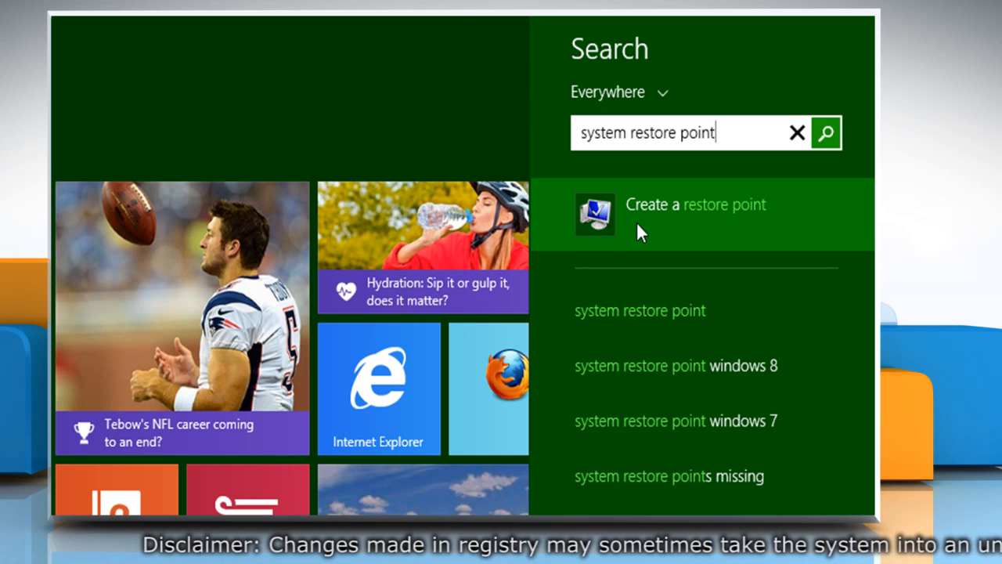
# - Choose 'Create a restore point' from the 'system restore point' search results
pyautogui.click(696, 204)
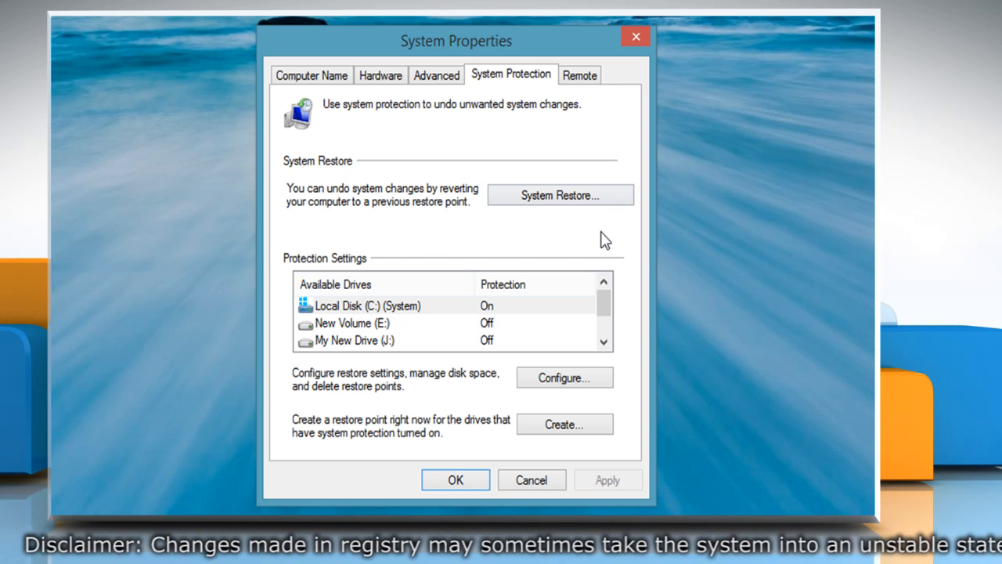
pyautogui.moveTo(578, 391)
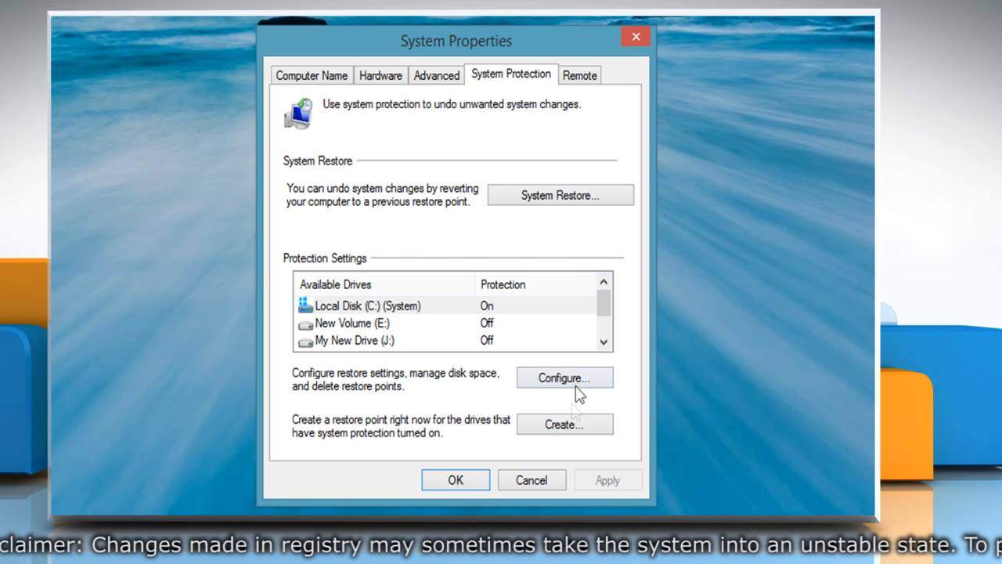
# - Create a restore point described as 'new restore point' and dismiss the success message
pyautogui.click(563, 424)
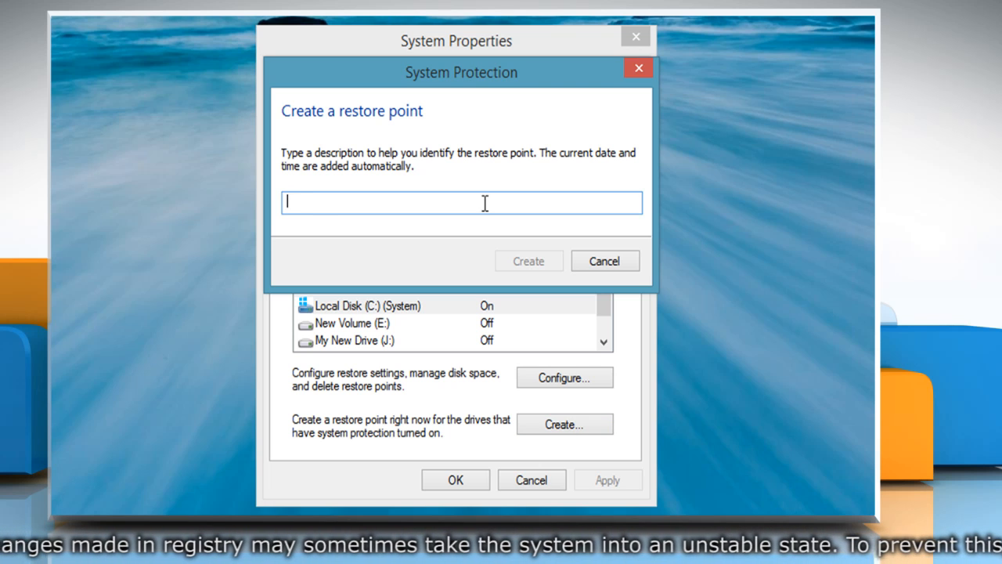
pyautogui.write('new restore point')
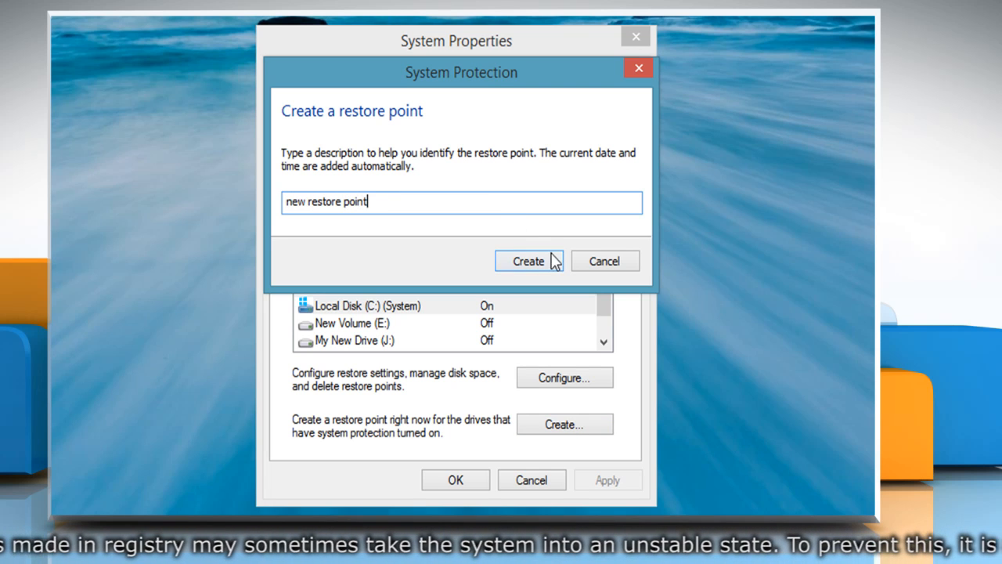
pyautogui.click(527, 261)
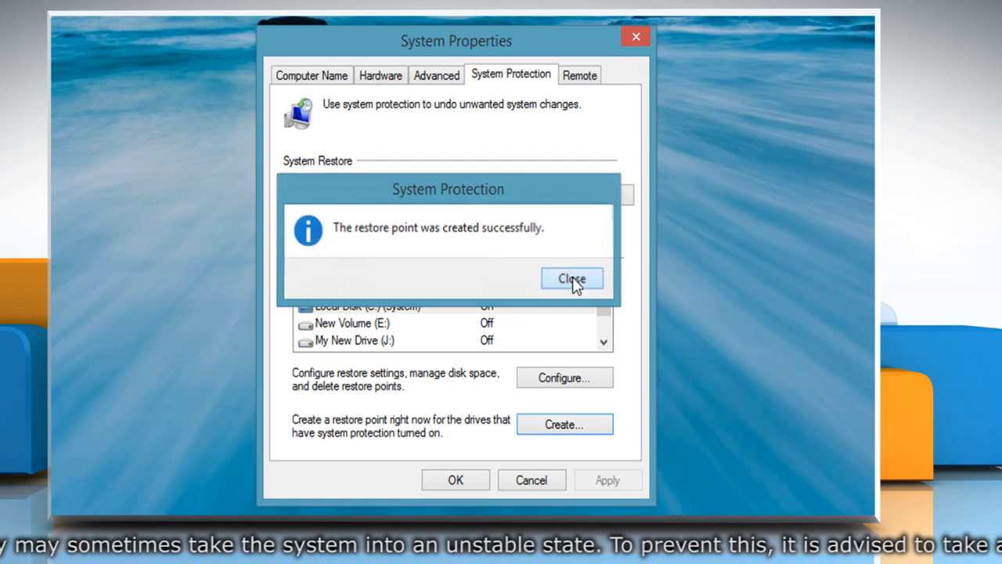
pyautogui.click(571, 279)
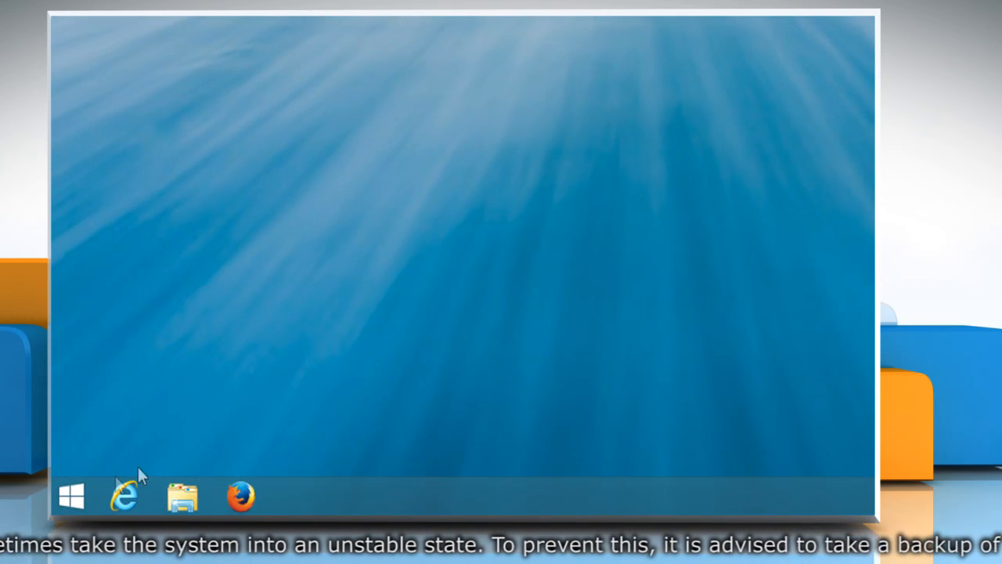
# - Open Device Manager from This PC's system Properties on the desktop
pyautogui.click(71, 497)
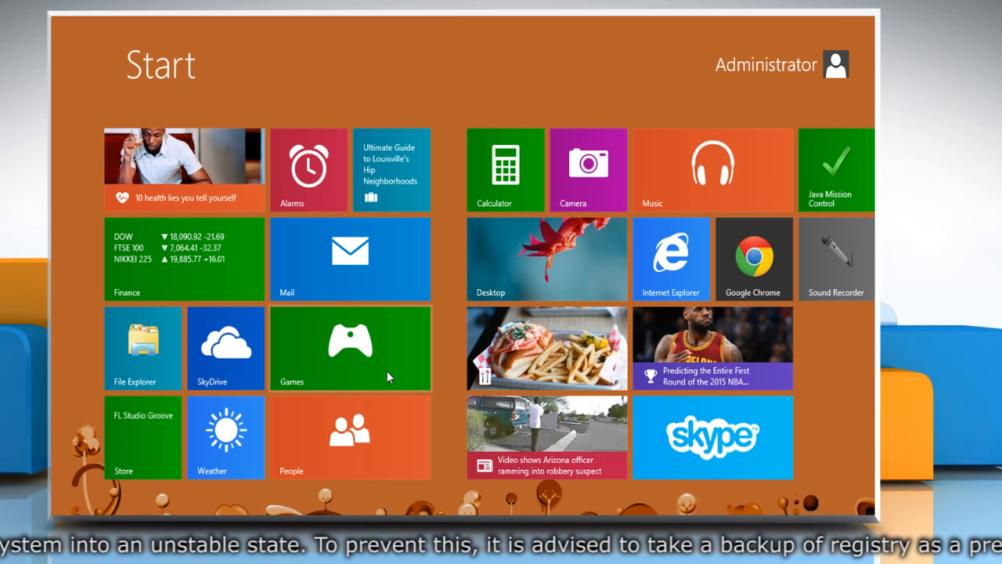
pyautogui.moveTo(427, 360)
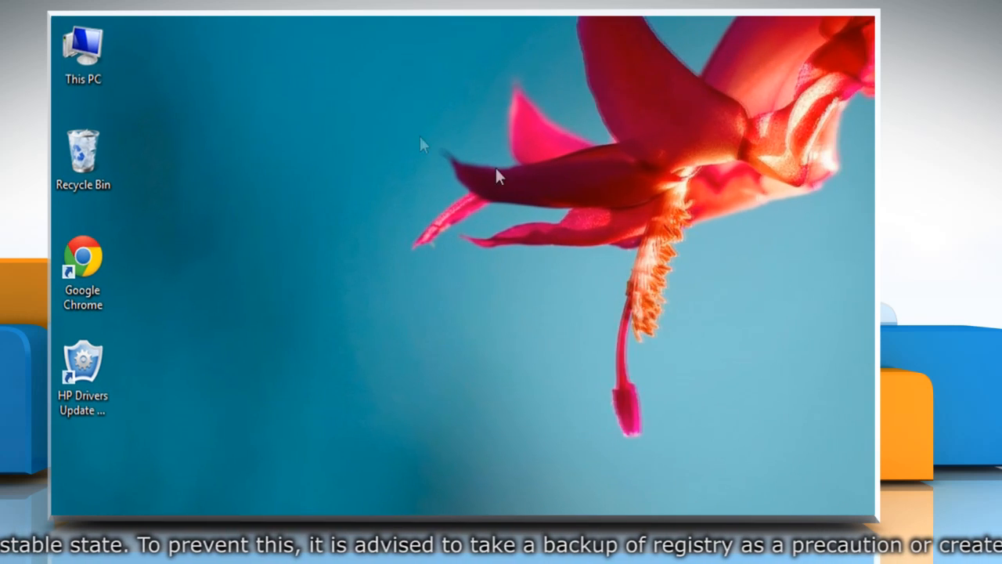
pyautogui.rightClick(83, 47)
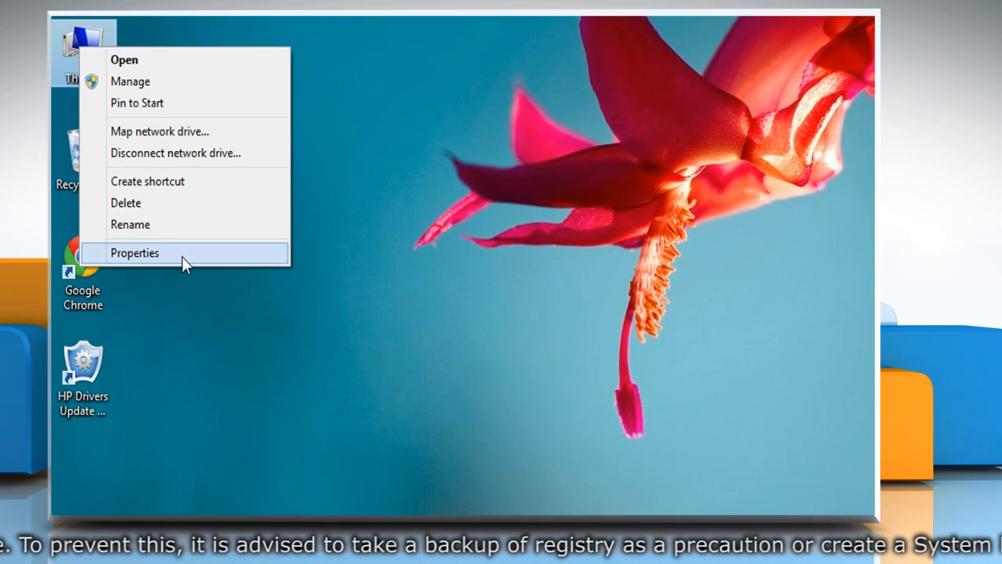
pyautogui.click(135, 252)
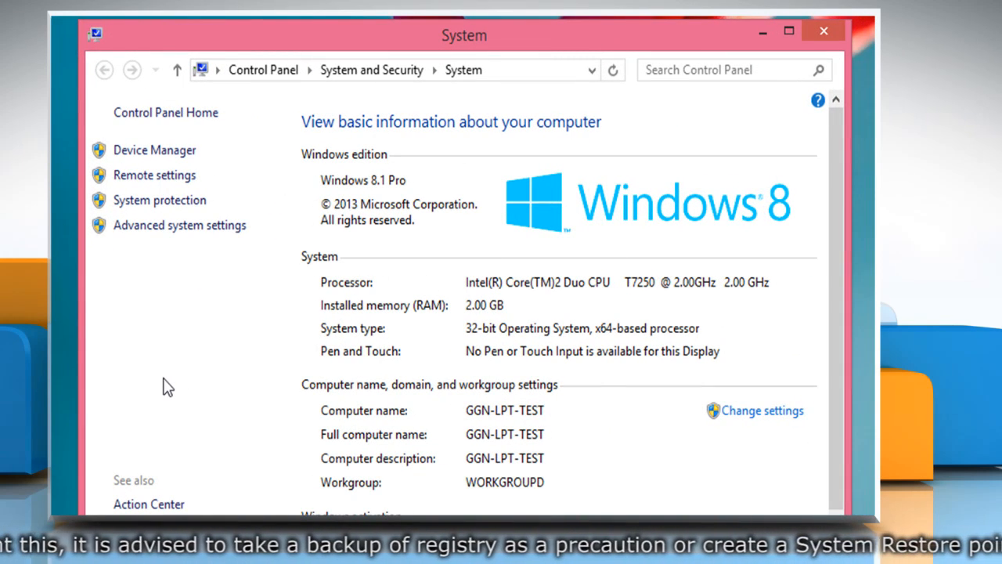
pyautogui.moveTo(154, 149)
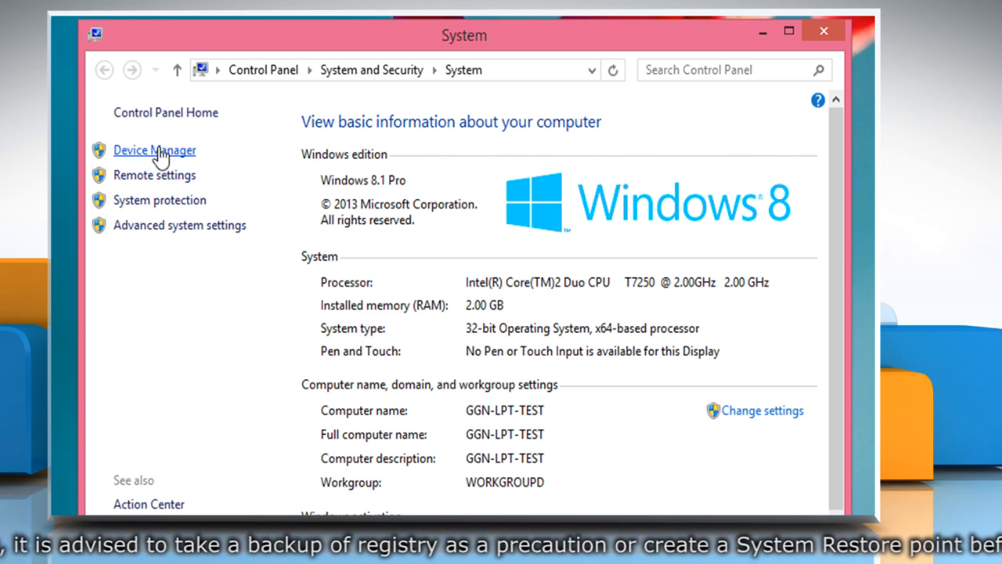
pyautogui.click(154, 150)
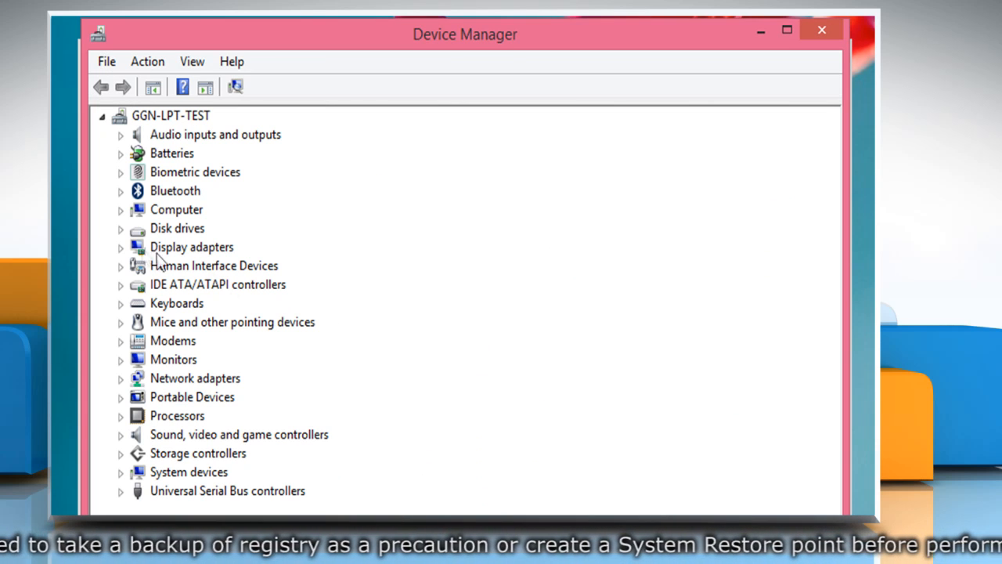
# - Start Update Driver Software for the Mobile Intel 965 Express Chipset Family display adapter
pyautogui.click(121, 247)
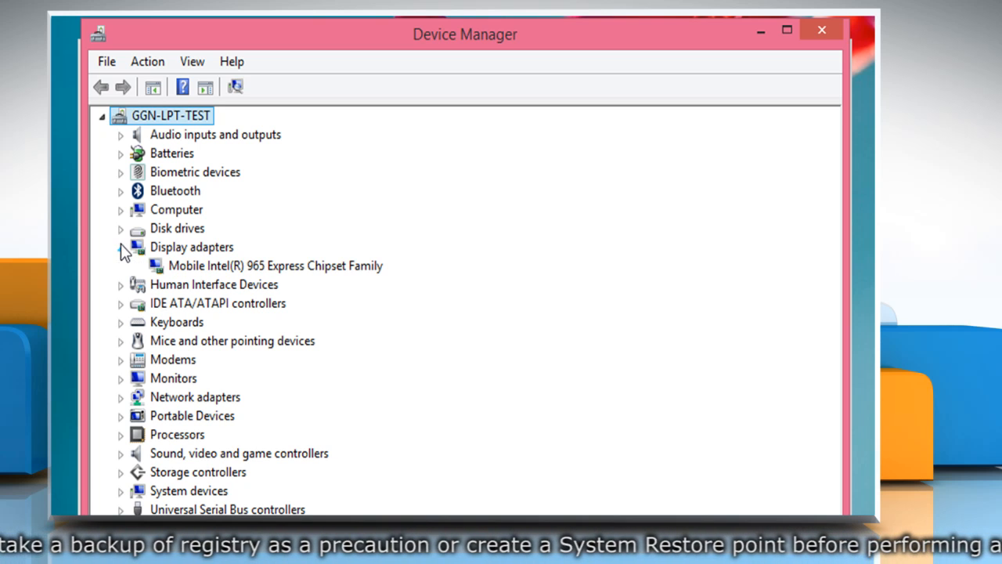
pyautogui.click(121, 247)
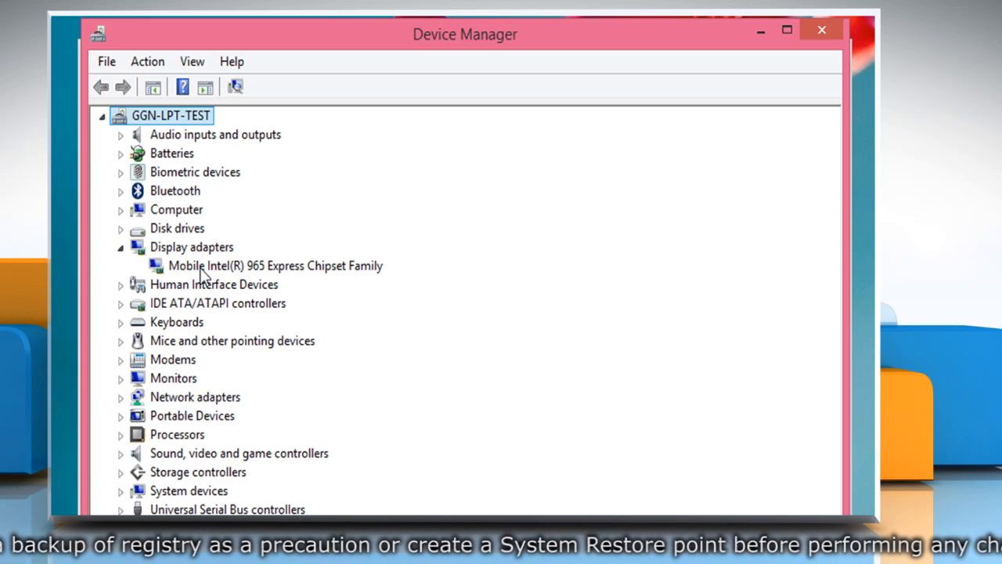
pyautogui.click(274, 265)
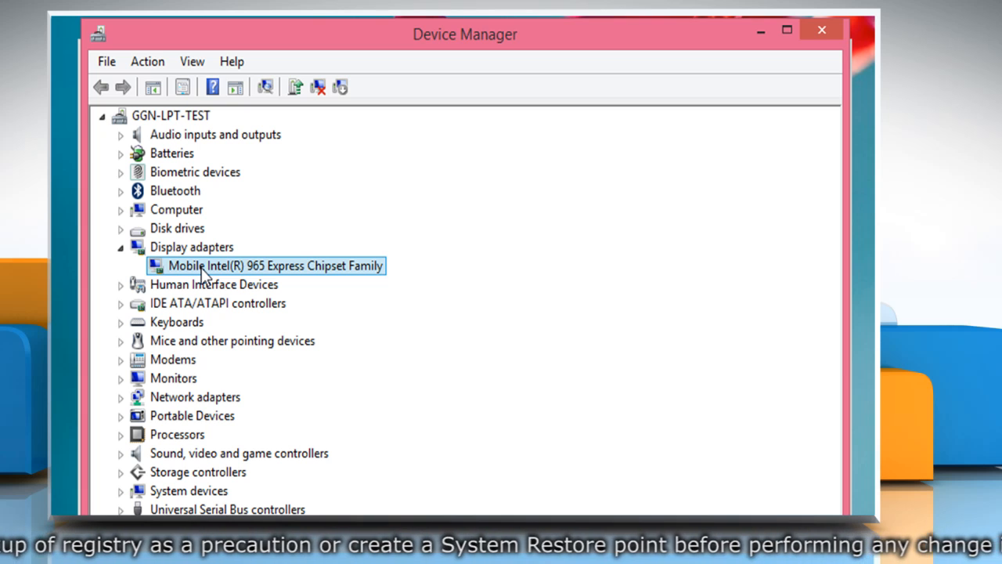
pyautogui.rightClick(274, 265)
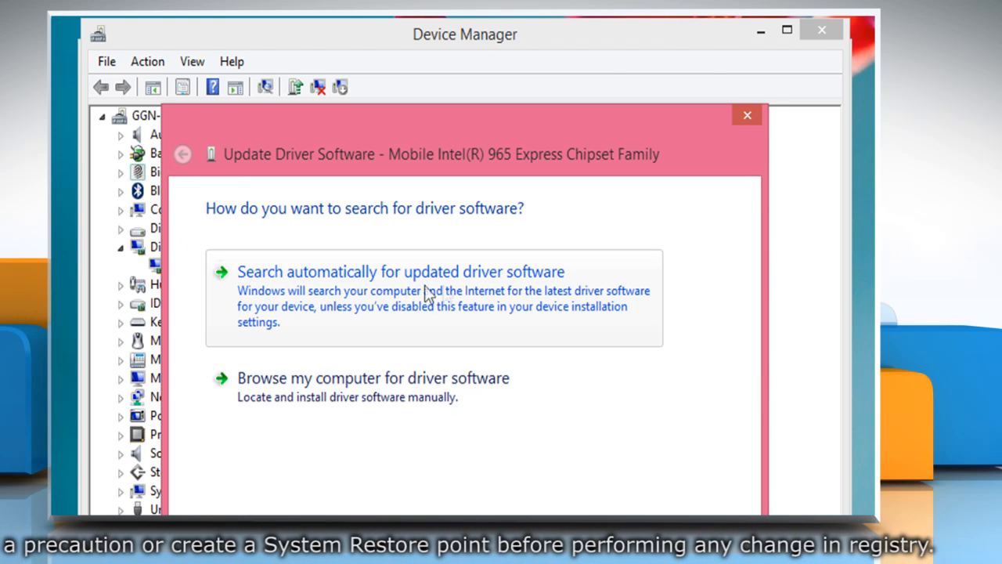
# - Search automatically for the updated Intel display driver, install it, and close the confirmation
pyautogui.click(400, 272)
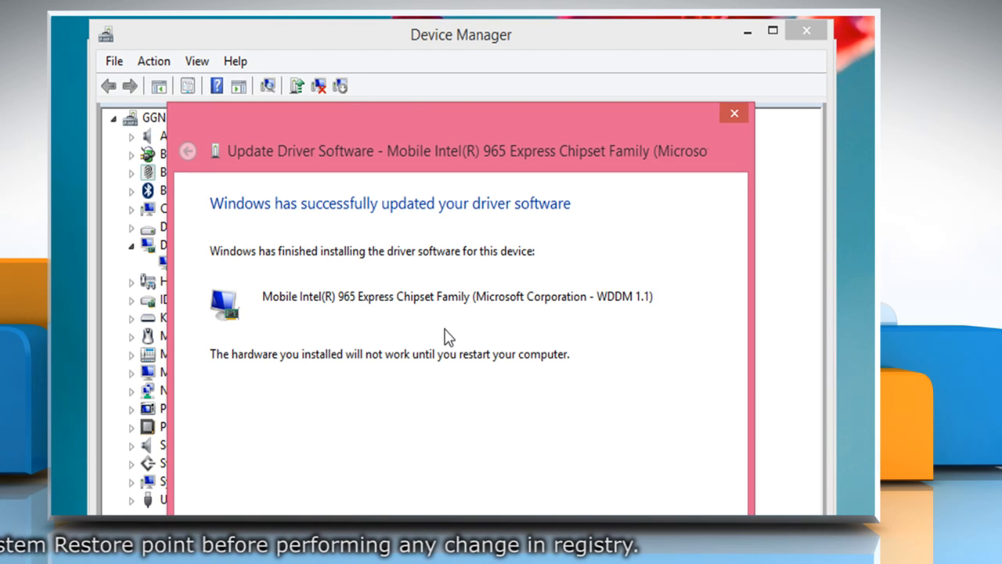
pyautogui.moveTo(260, 266)
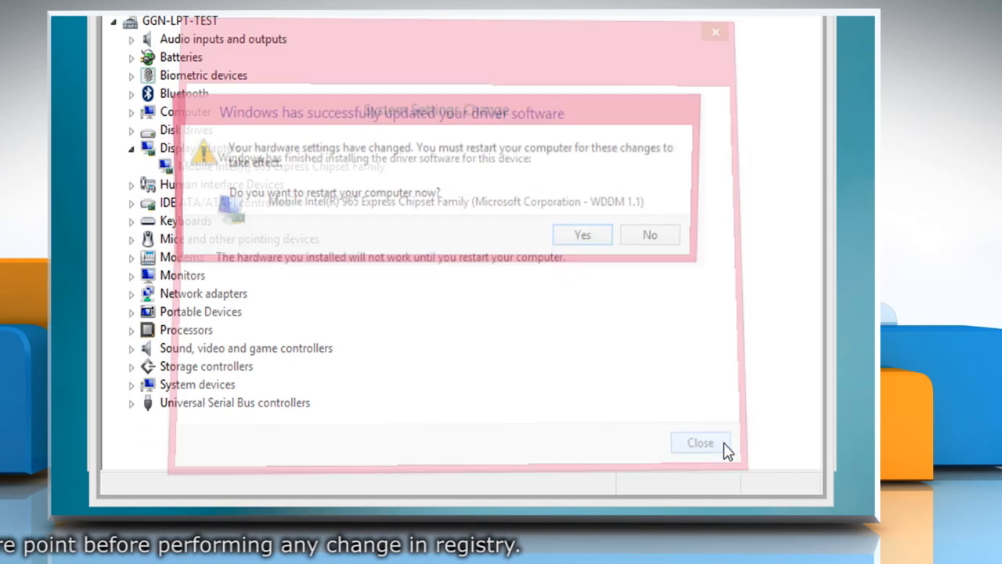
pyautogui.click(699, 442)
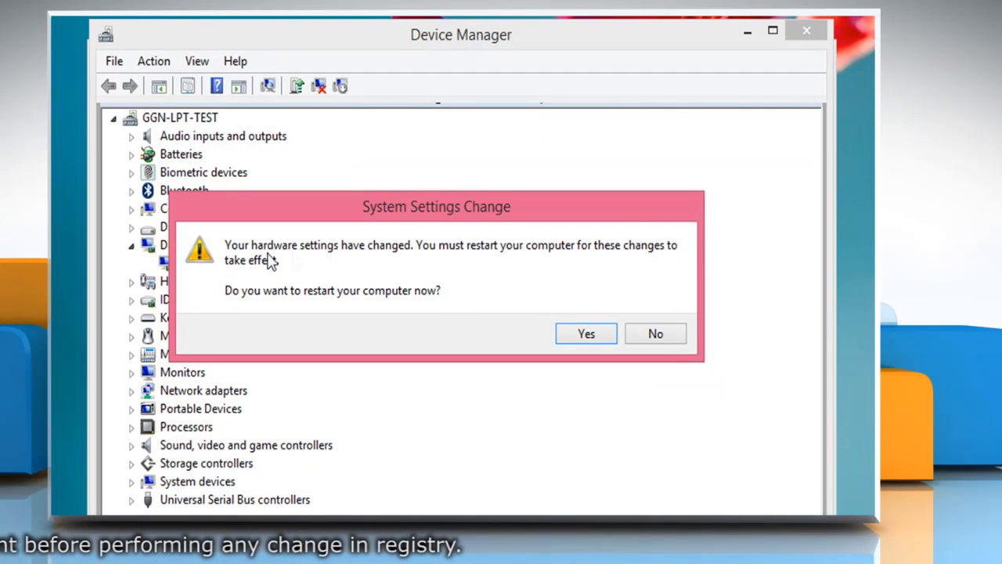